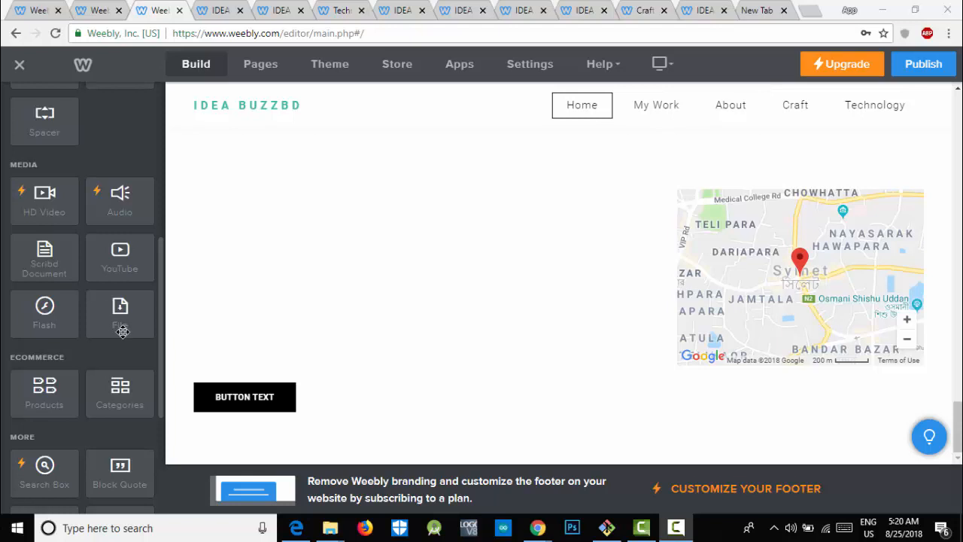
mouse_move(44, 197)
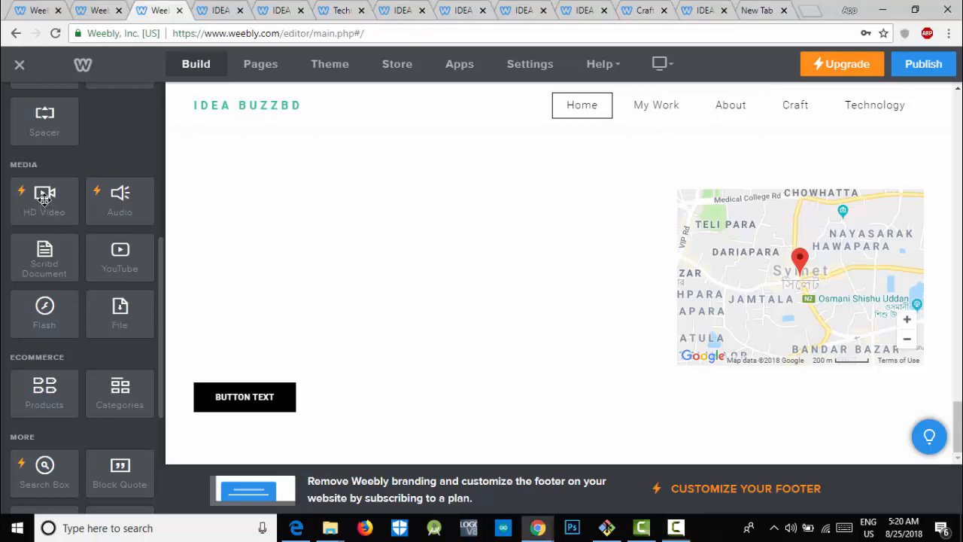
Drop an HD Video element onto the home page, triggering the Premium Element notice
left_click_drag(44, 199, 393, 450)
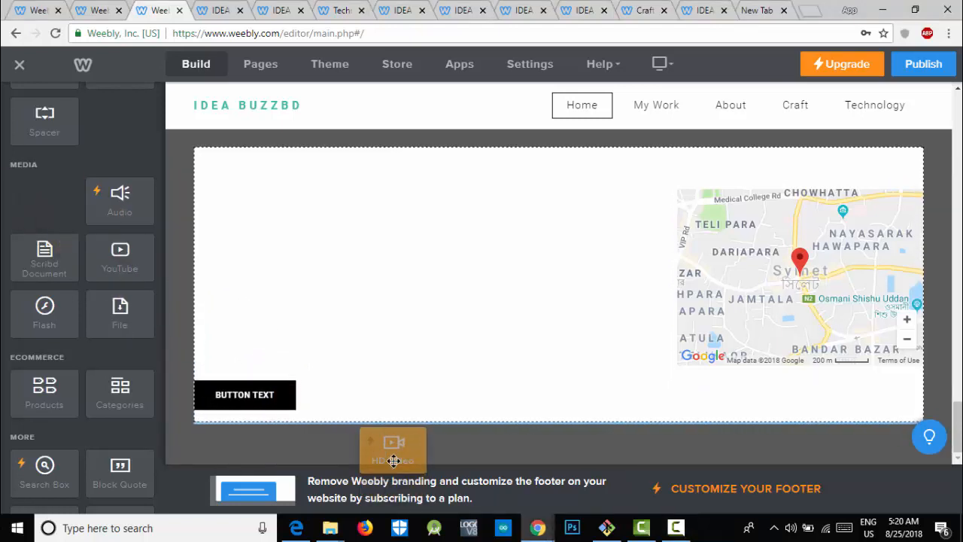
left_click(392, 449)
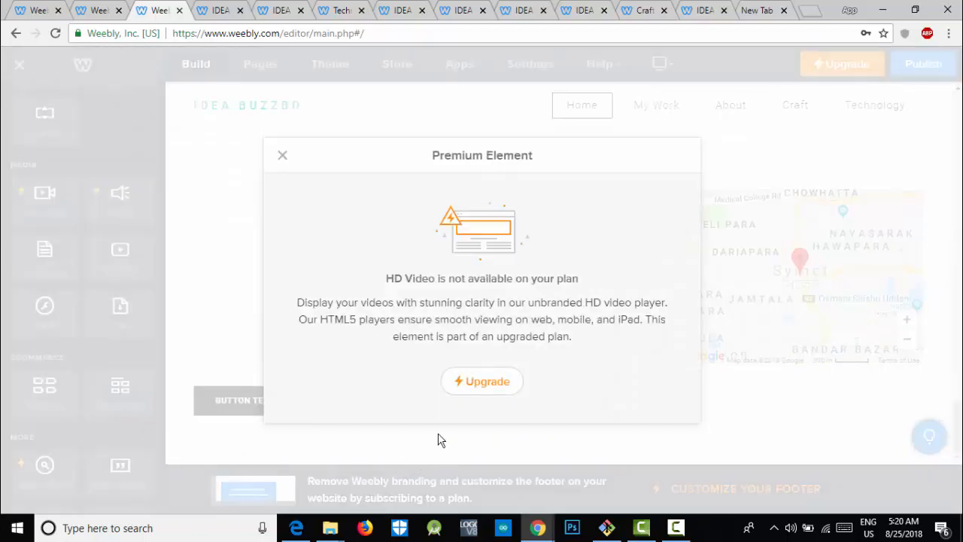
mouse_move(523, 402)
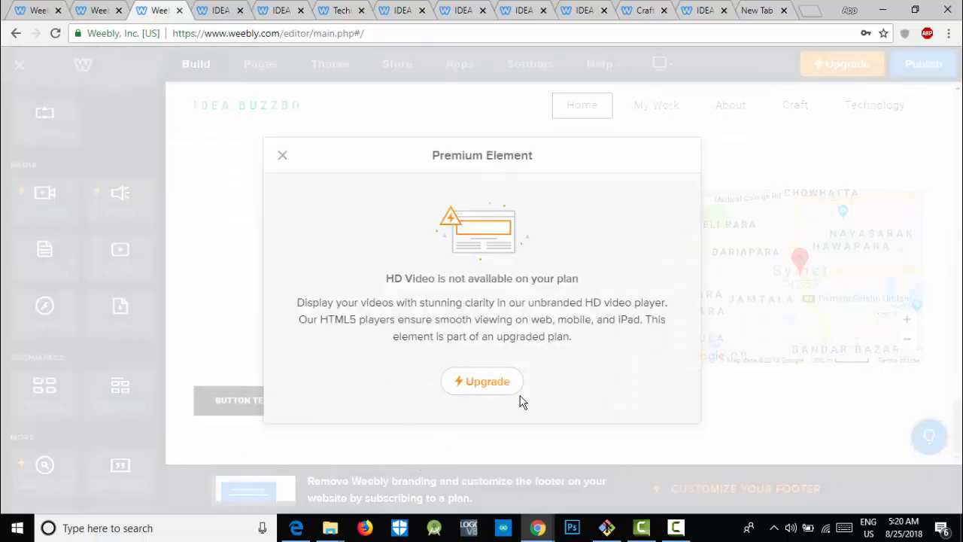
mouse_move(414, 340)
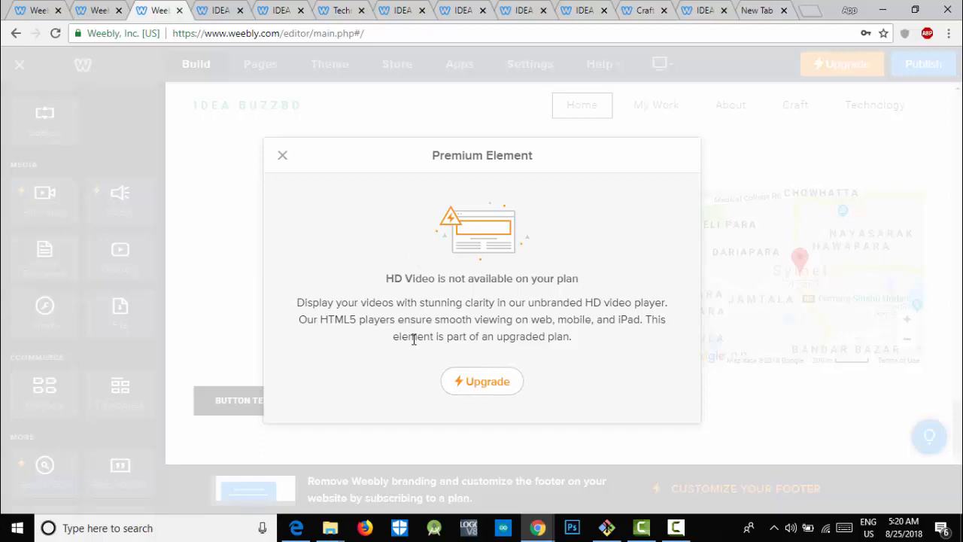
mouse_move(575, 295)
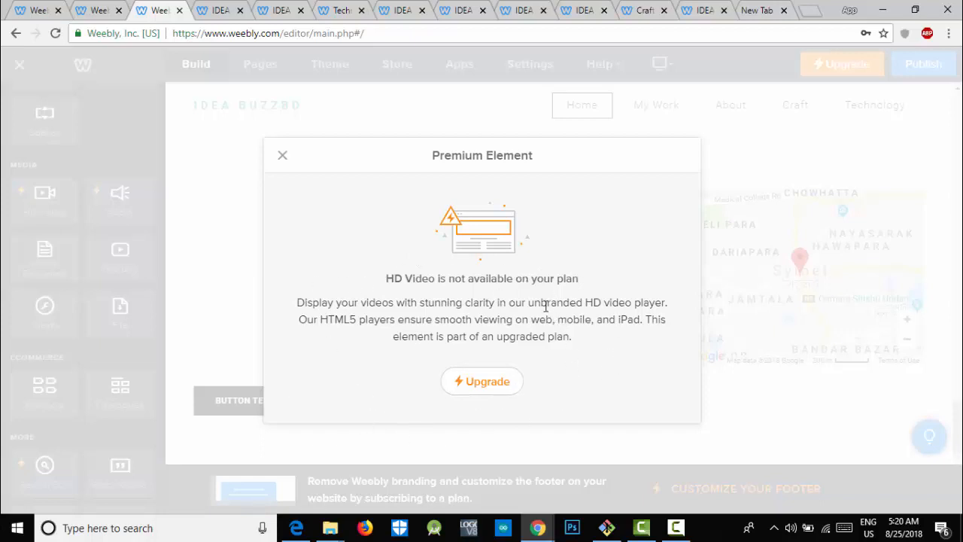
mouse_move(282, 157)
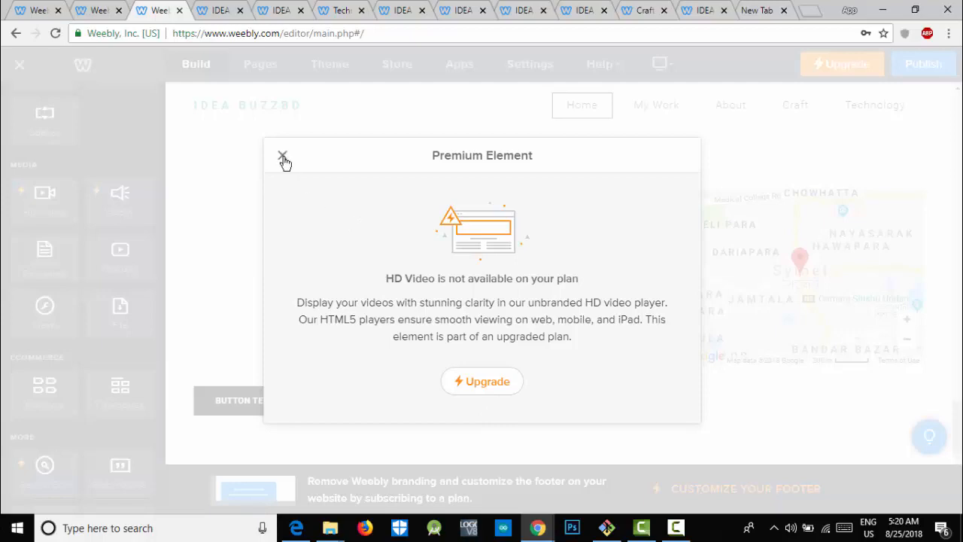
Dismiss the premium notice and try dropping Audio into the lower section, which also gets blocked
left_click(283, 157)
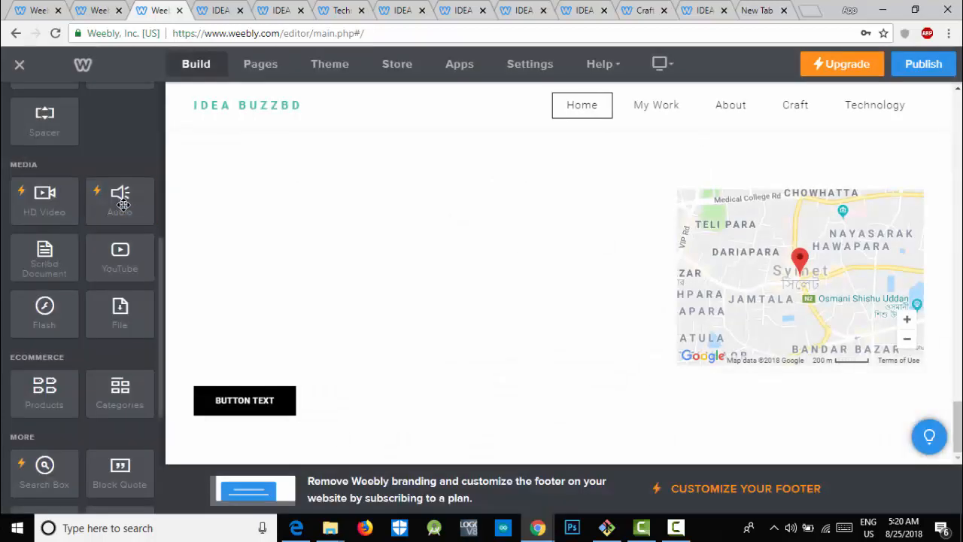
left_click_drag(120, 199, 532, 428)
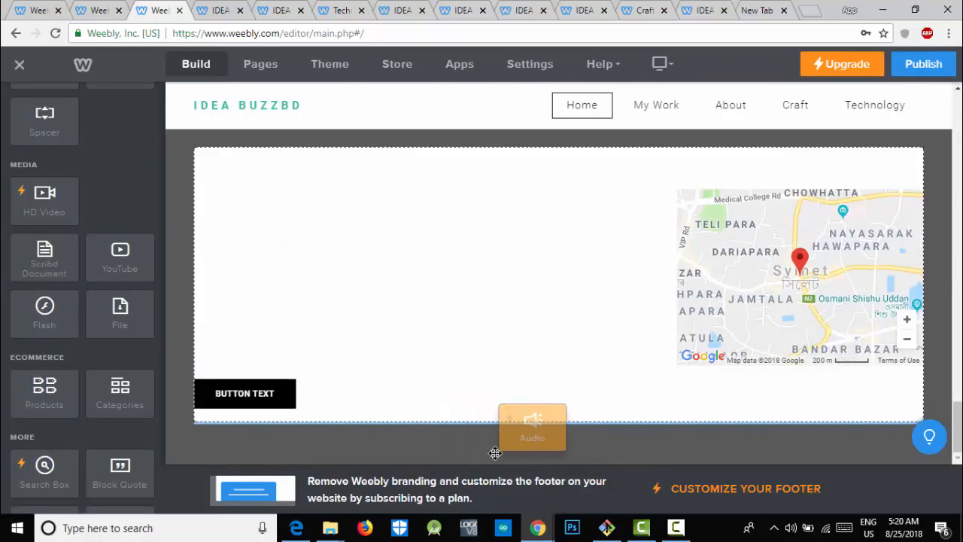
left_click(532, 426)
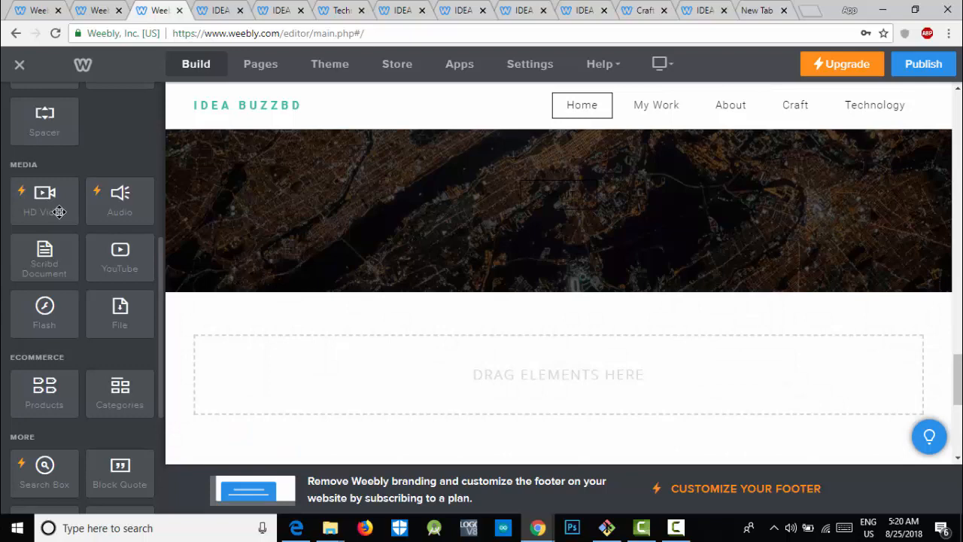
left_click(43, 198)
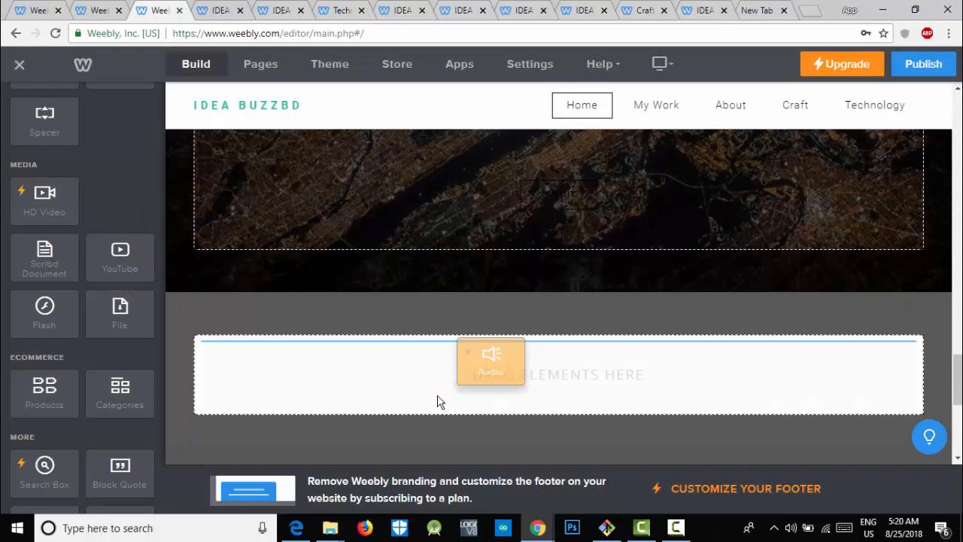
left_click(491, 360)
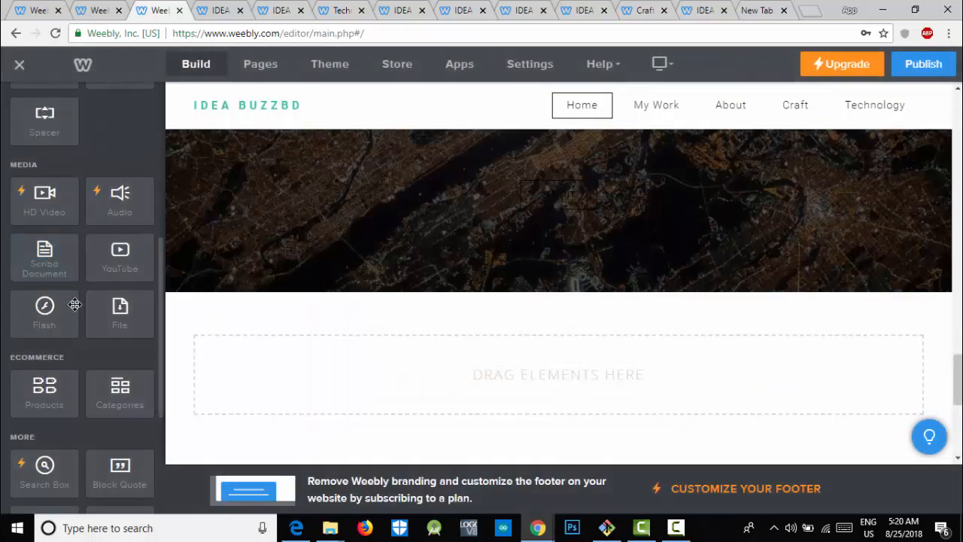
Place a File element in the empty lower section and open its upload settings
left_click_drag(119, 309, 450, 386)
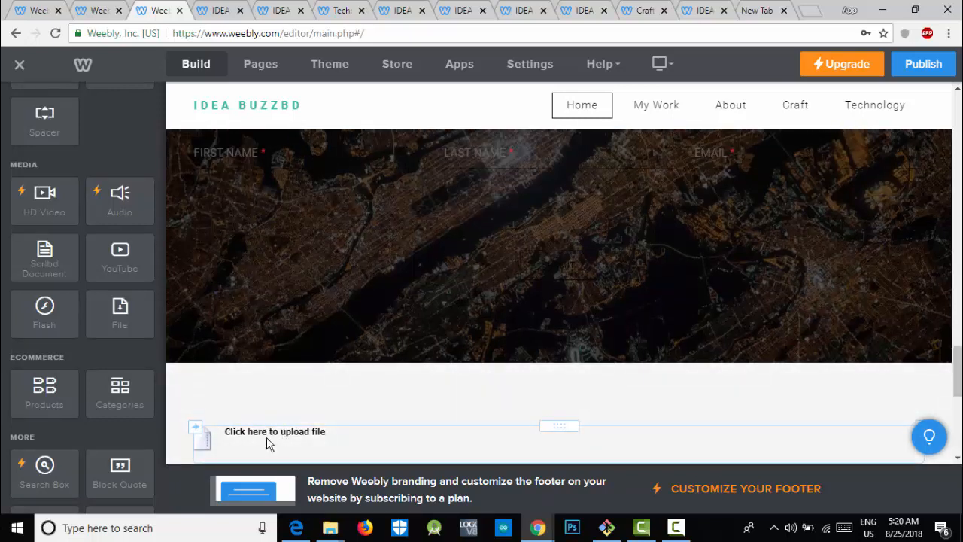
left_click(274, 431)
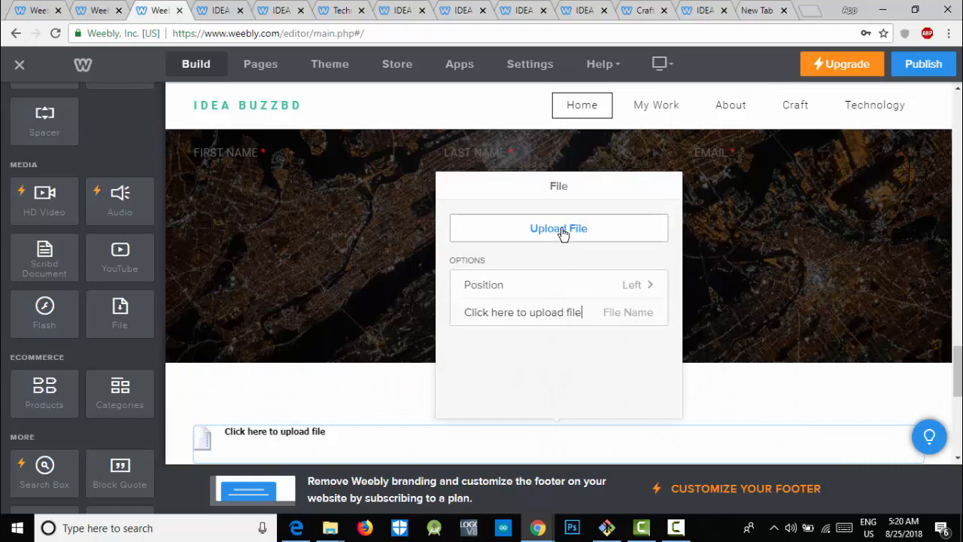
left_click(558, 228)
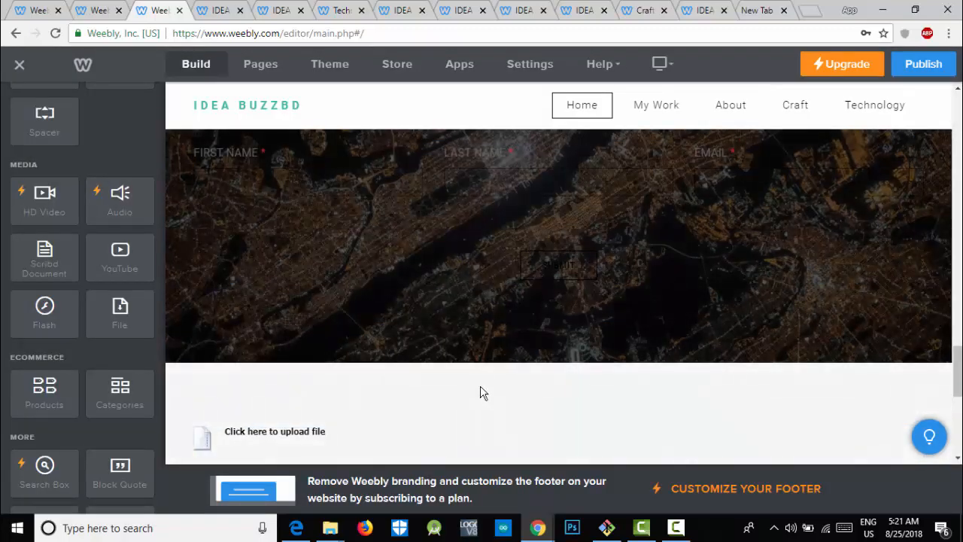
mouse_move(259, 414)
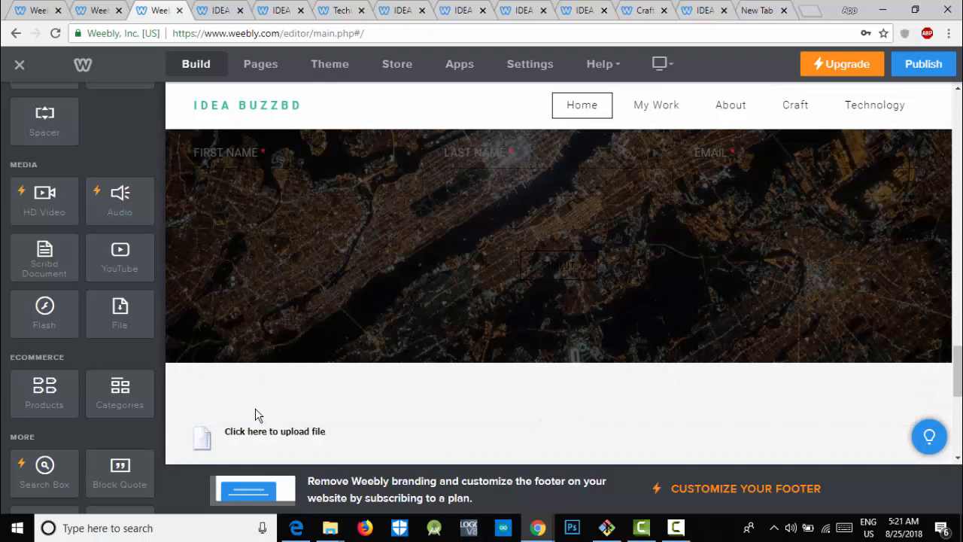
left_click(260, 431)
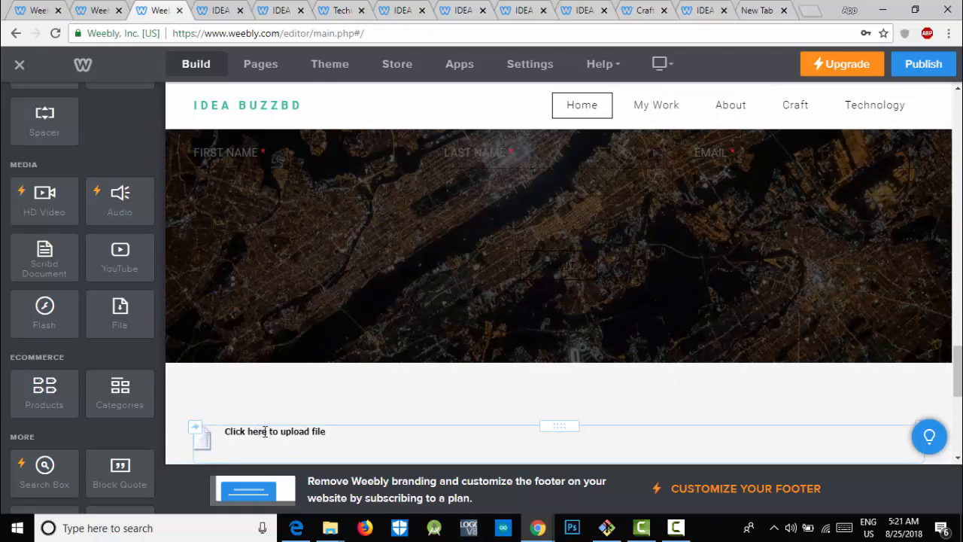
mouse_move(271, 447)
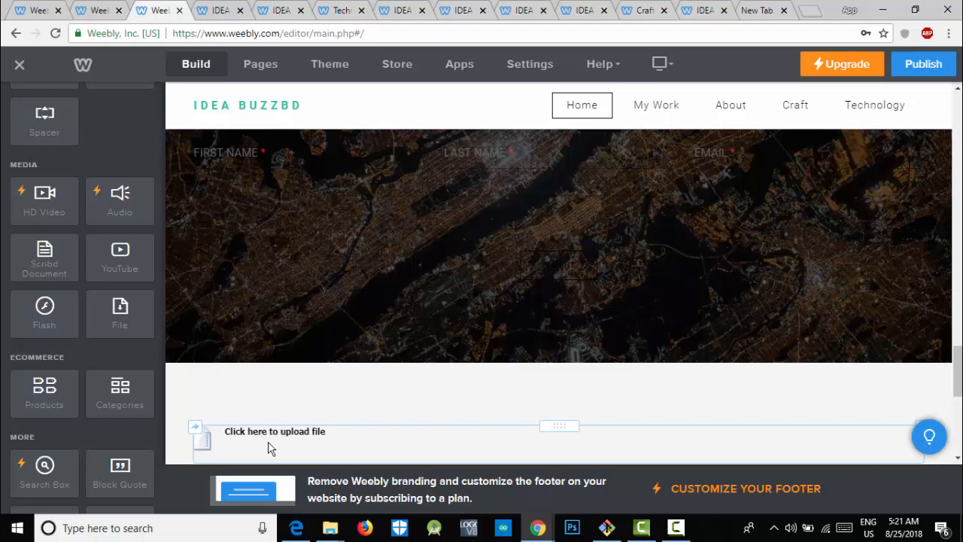
mouse_move(273, 450)
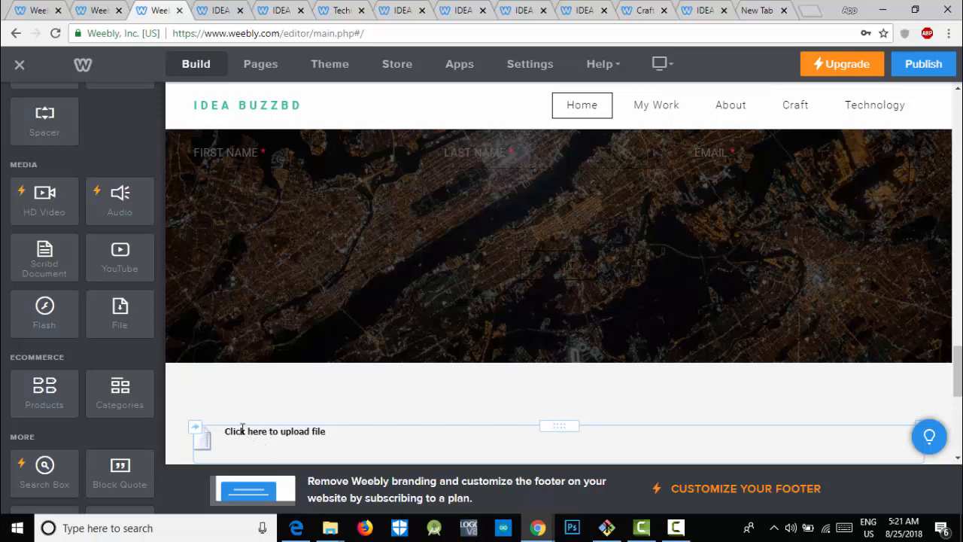
mouse_move(333, 438)
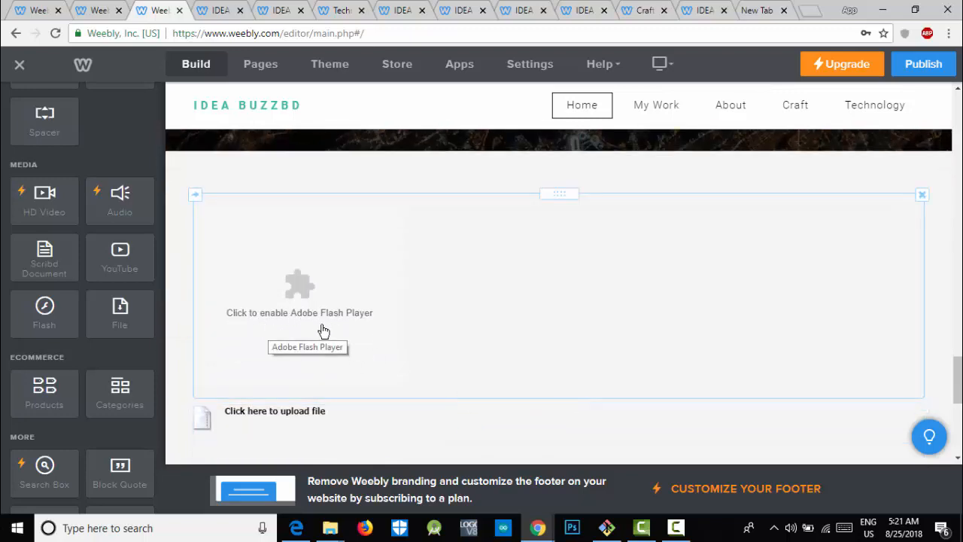
mouse_move(354, 316)
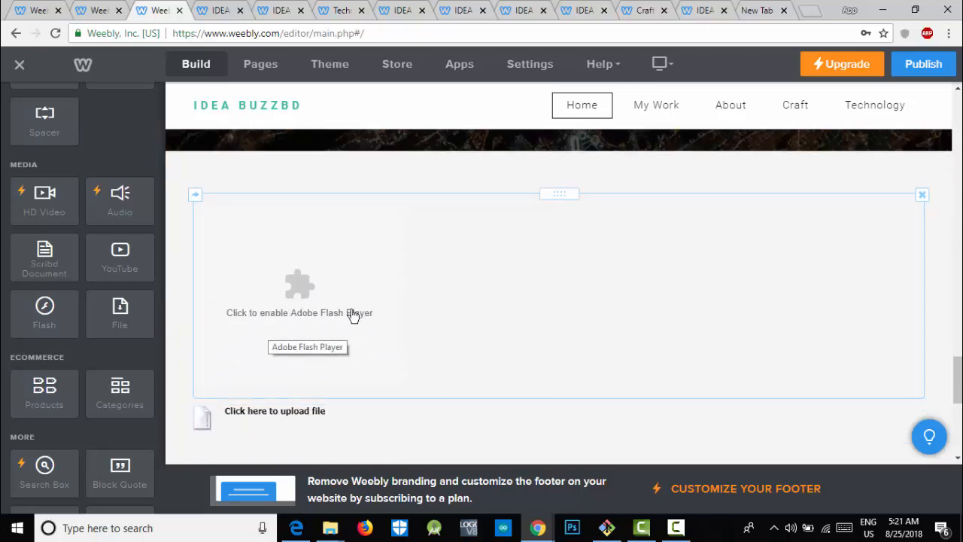
Drop a YouTube element onto the page just below the Flash element
left_click_drag(120, 257, 499, 284)
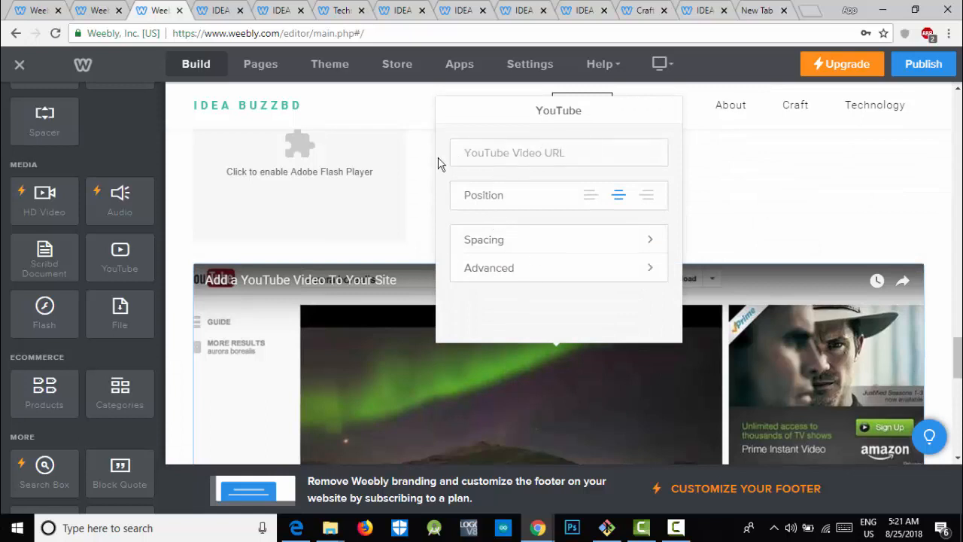
mouse_move(512, 209)
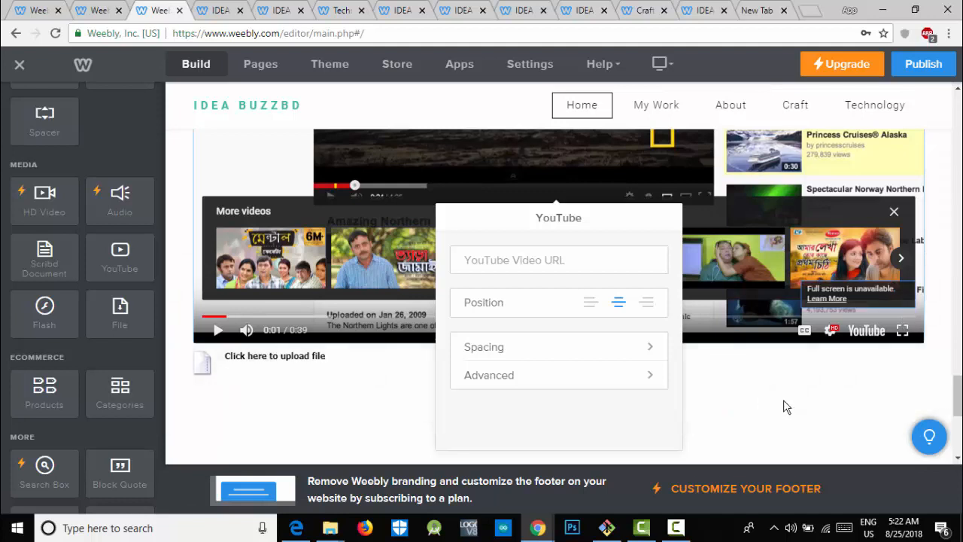
Set the YouTube element's Advanced size option to Large, leaving the video URL blank
left_click(894, 211)
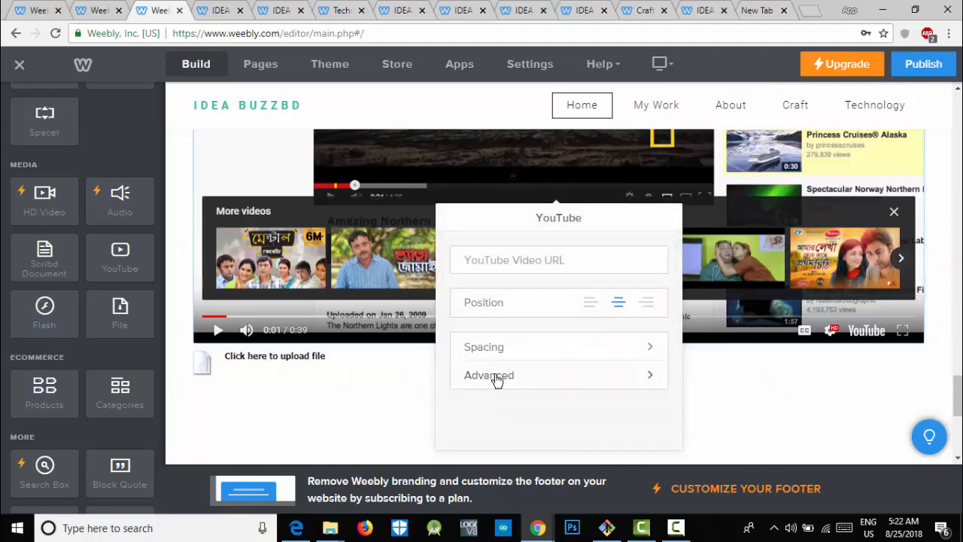
left_click(488, 375)
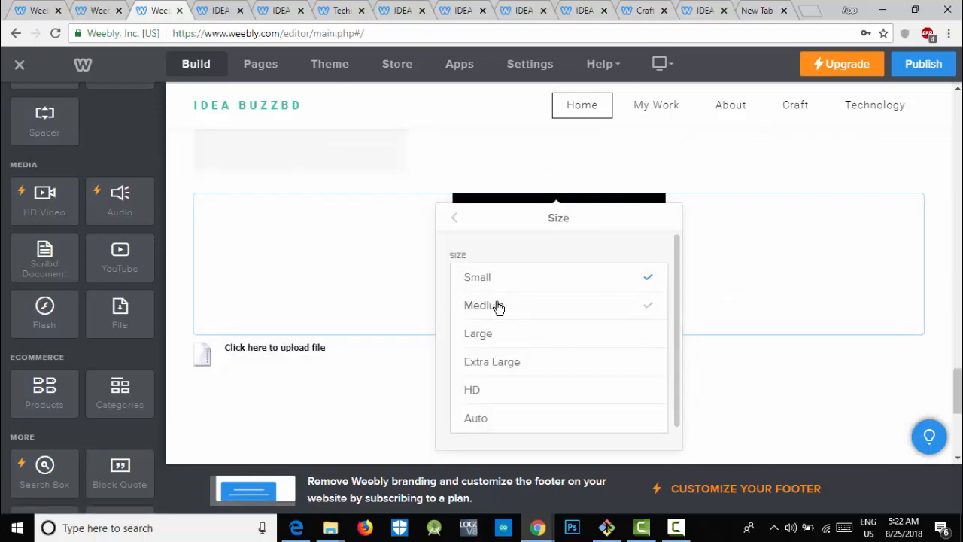
left_click(478, 333)
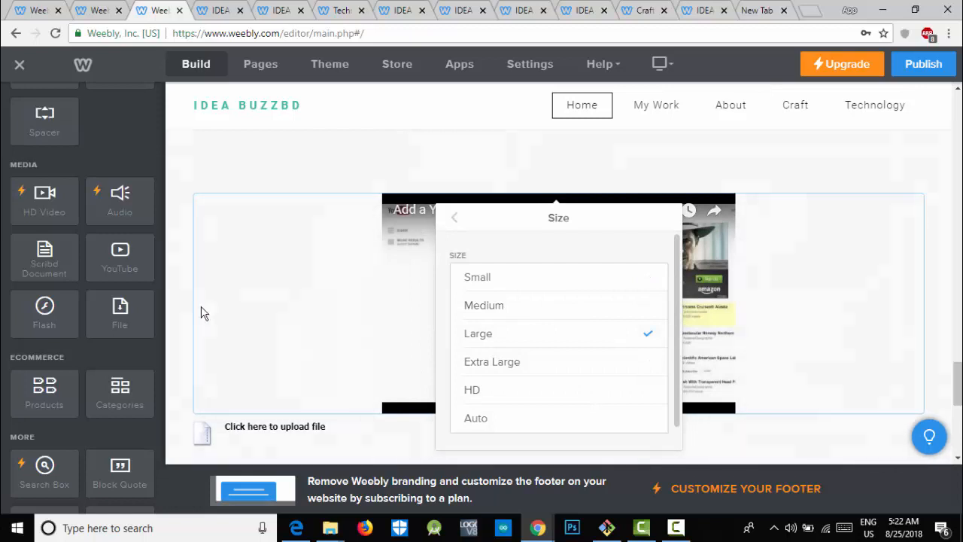
mouse_move(387, 338)
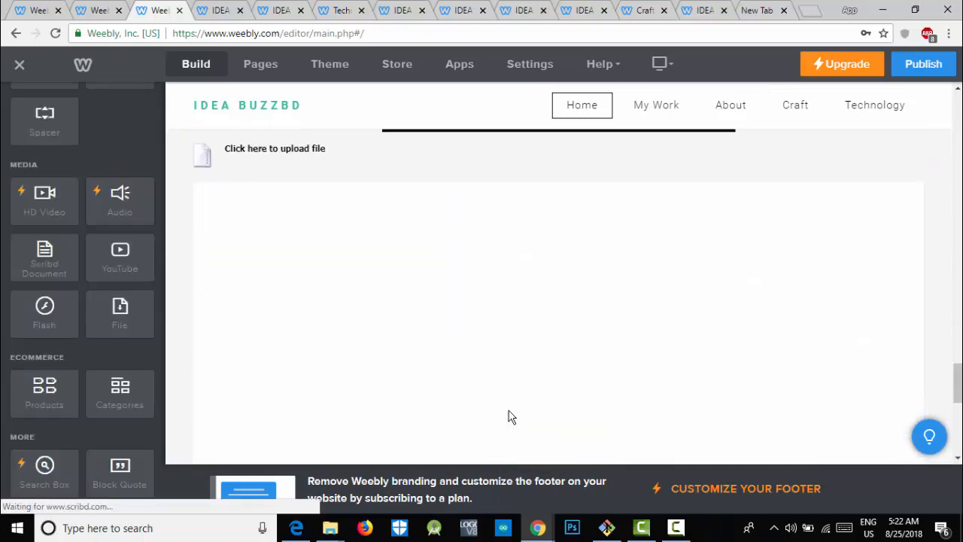
Scroll the Build sidebar and drop a Products block onto the page
scroll("down", 3)
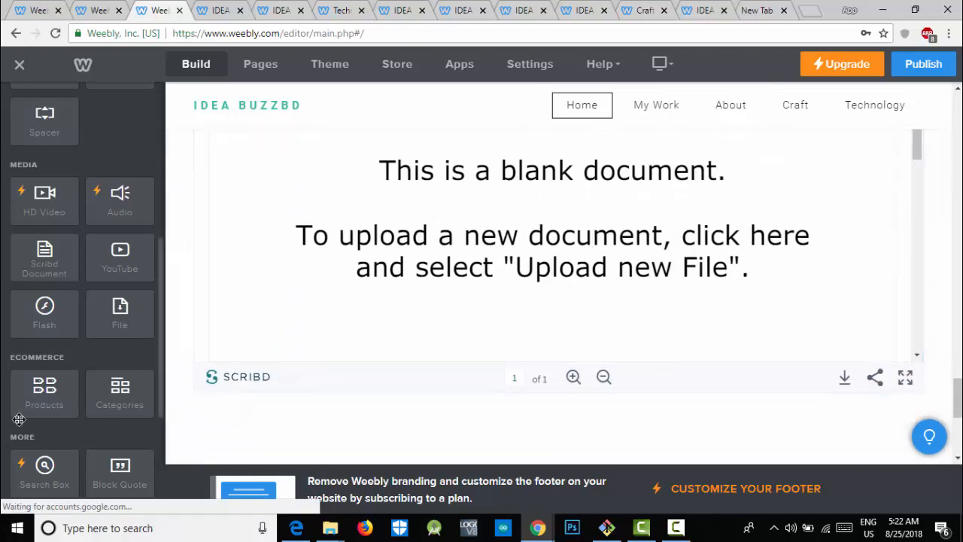
mouse_move(149, 397)
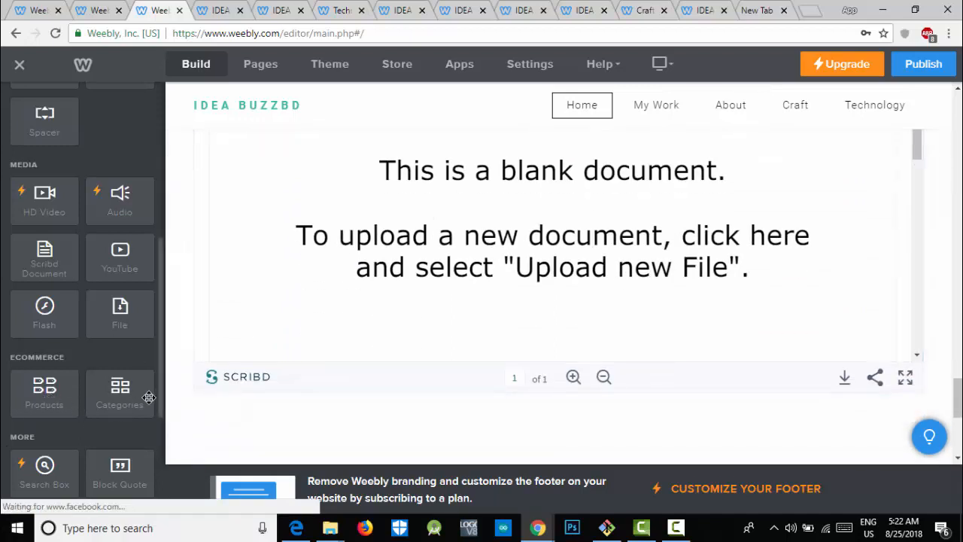
mouse_move(13, 406)
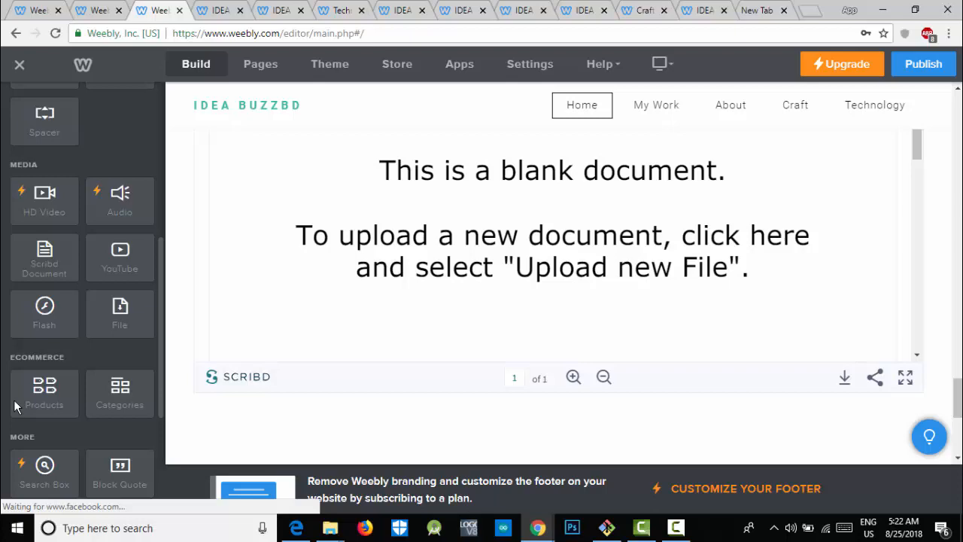
left_click_drag(44, 391, 344, 444)
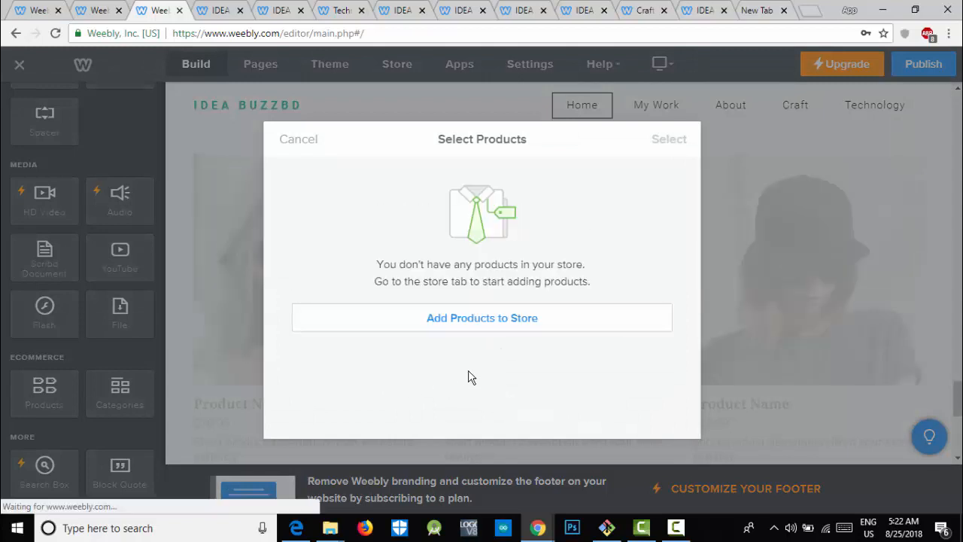
mouse_move(474, 325)
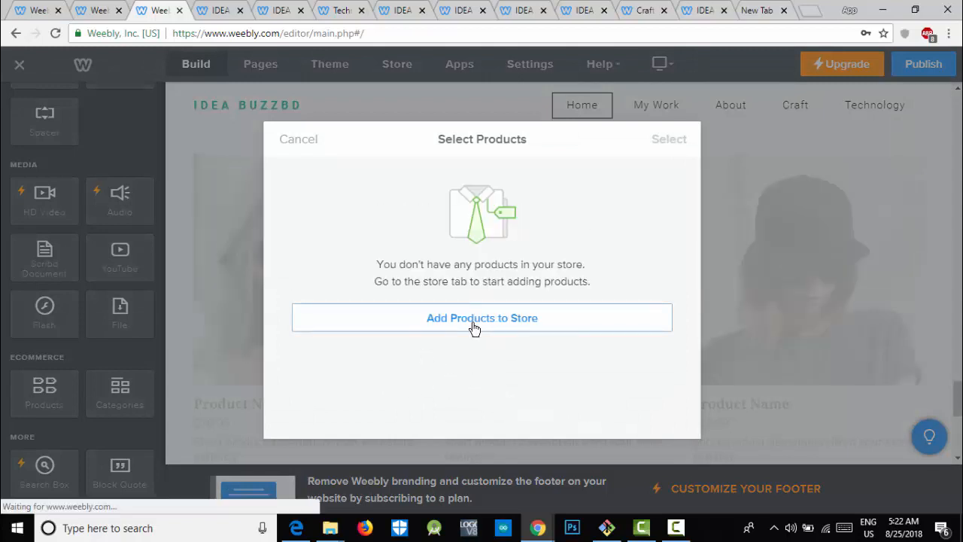
Choose Add Products to Store in the Select Products dialog, opening the Add Product form
left_click(481, 318)
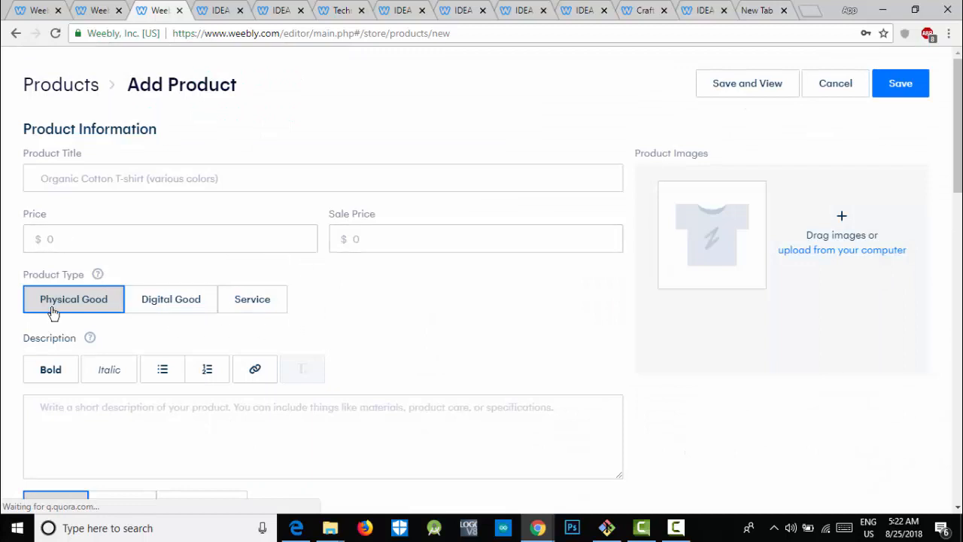
left_click(252, 299)
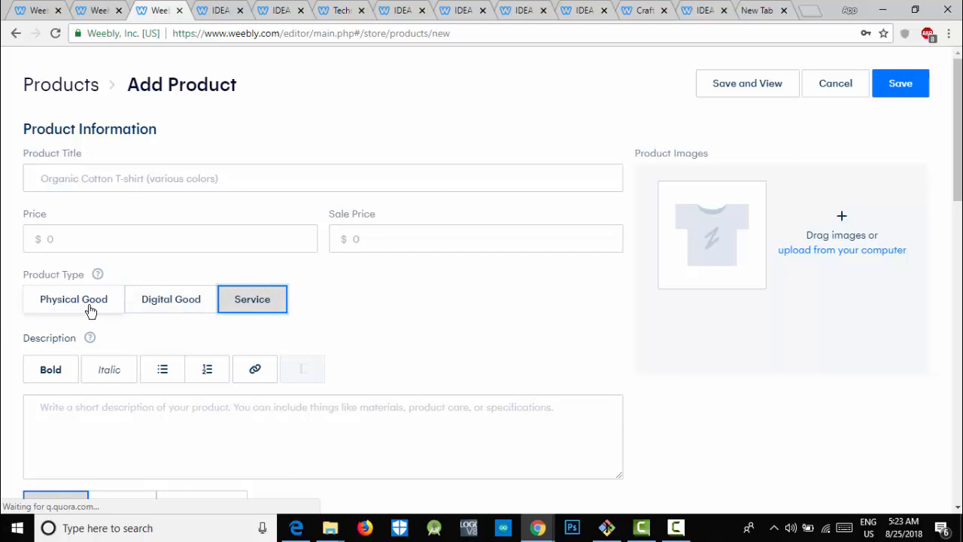
left_click(73, 299)
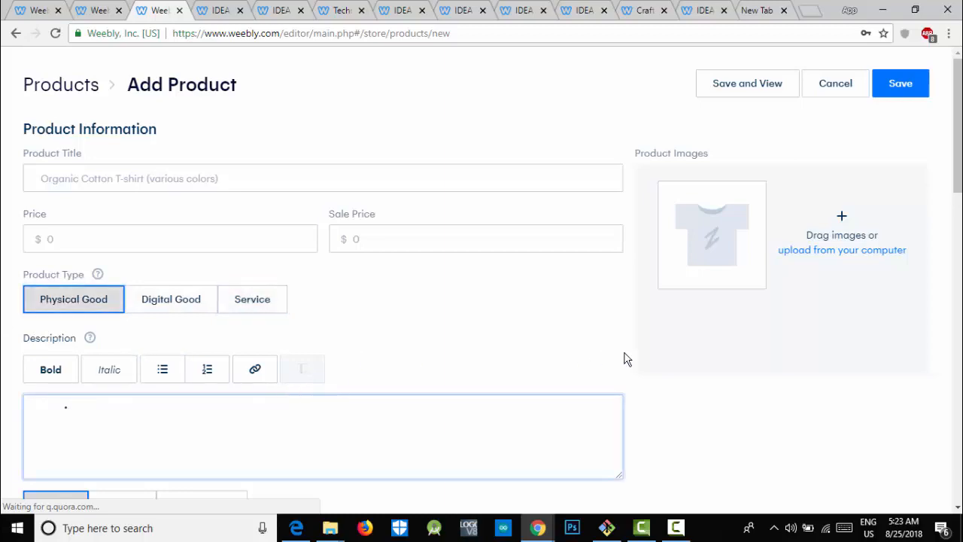
scroll("down", 3)
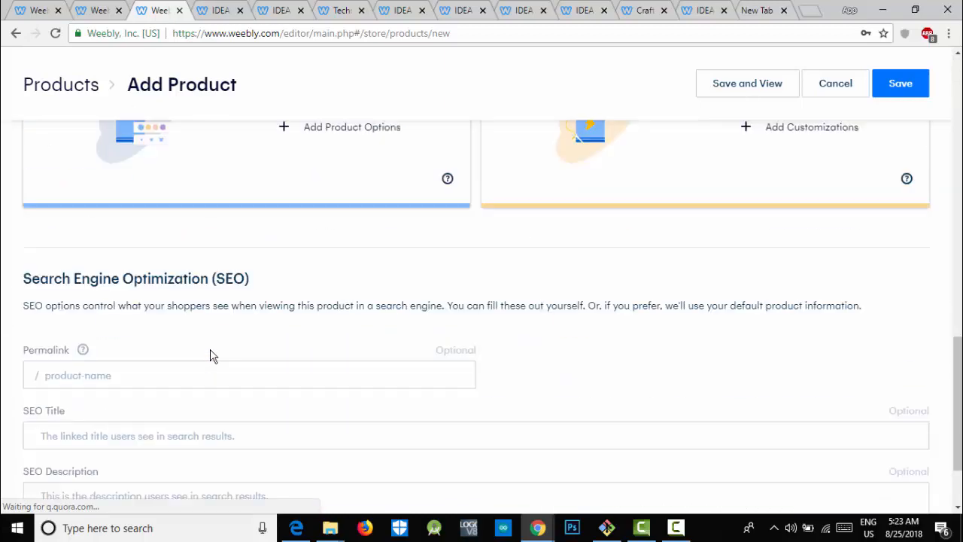